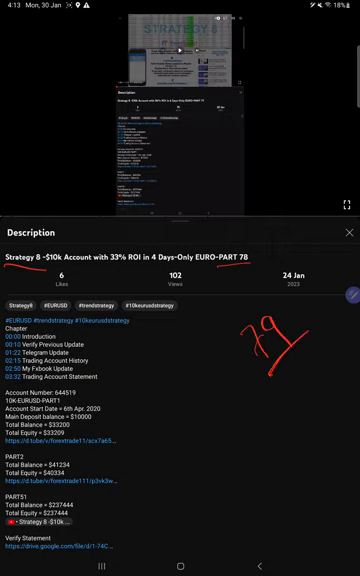
Step: Scroll down the video description to the account parts and Verify Statement links
scroll(down, 3)
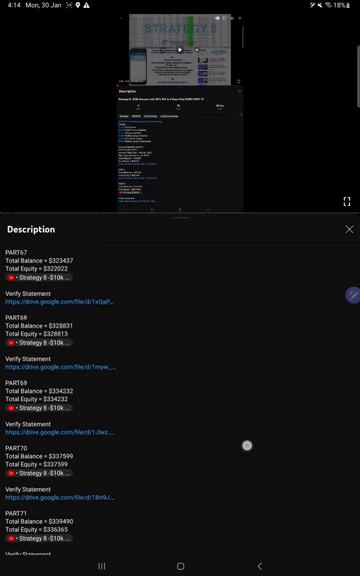
scroll(down, 3)
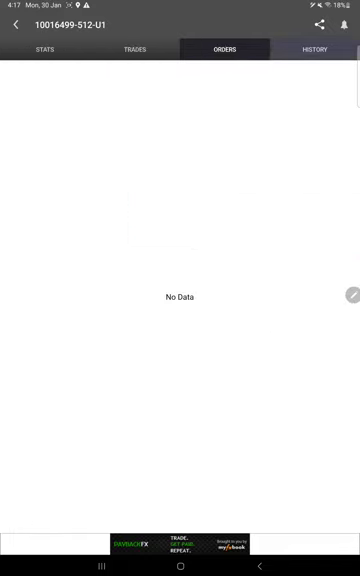
Step: Switch to the History tab and scroll the closed EURUSD short trades
click(316, 50)
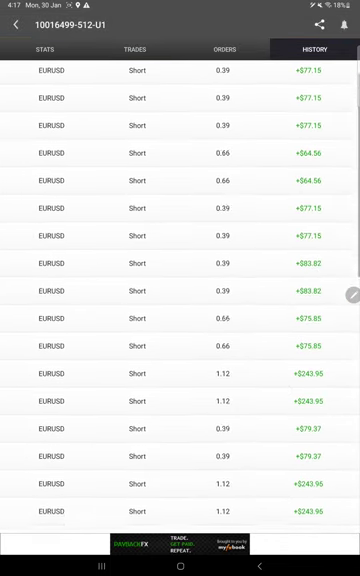
scroll(down, 3)
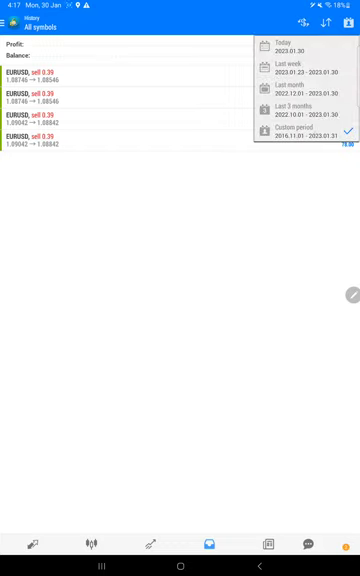
Step: Set a custom history period of January 2019 to January 2023 and review the EURUSD trades
click(284, 132)
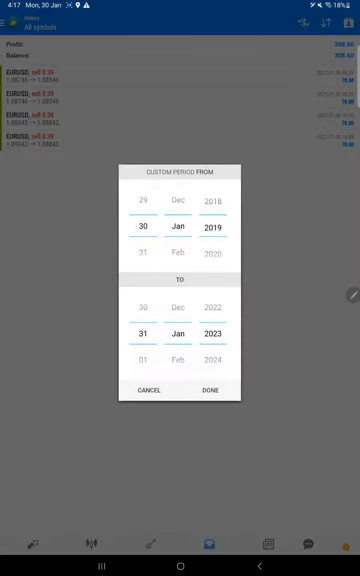
click(210, 388)
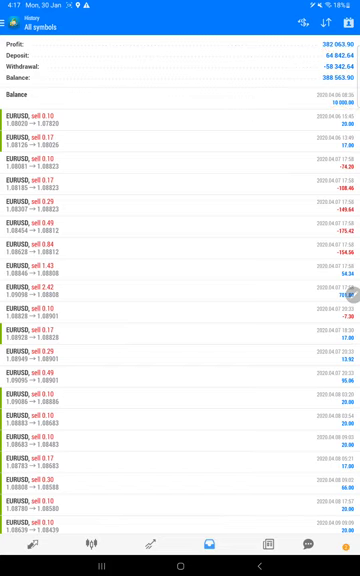
scroll(down, 3)
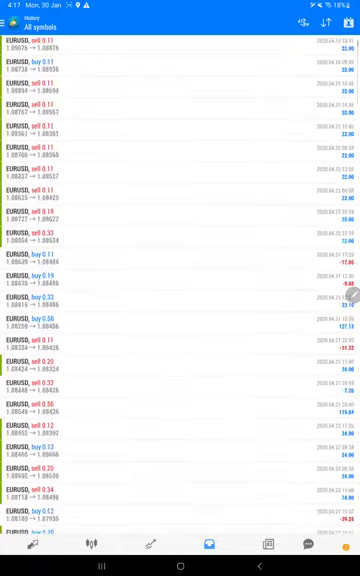
scroll(down, 3)
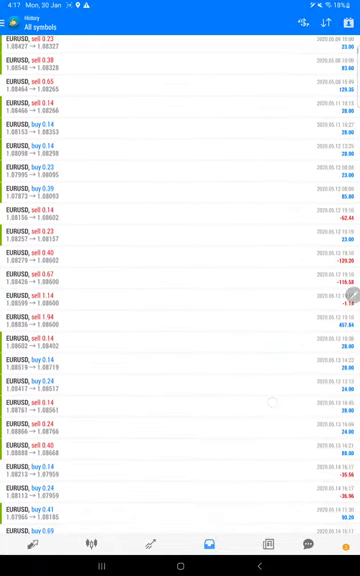
scroll(down, 3)
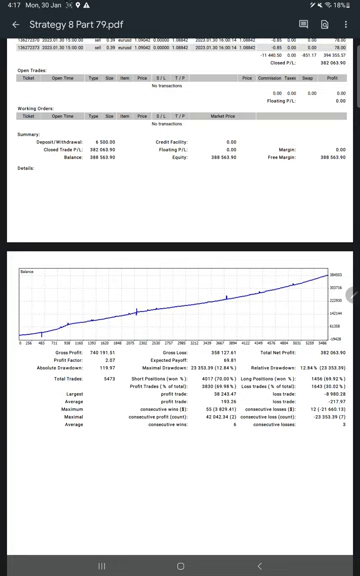
Step: Handwrite 'R:R 1:0.88' under the statement's summary figures
drag(76, 308, 216, 272)
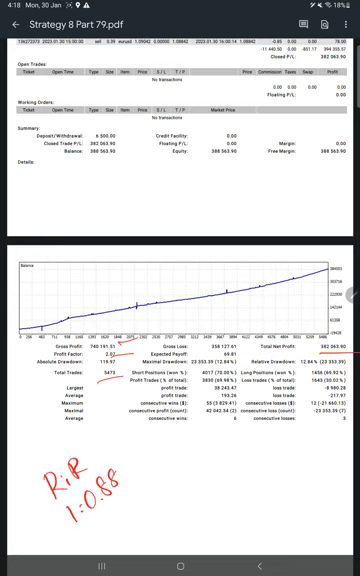
Step: Handwrite 'B.E 53%', 'Acc 69%' and '16' beside the R:R note
text(BL)
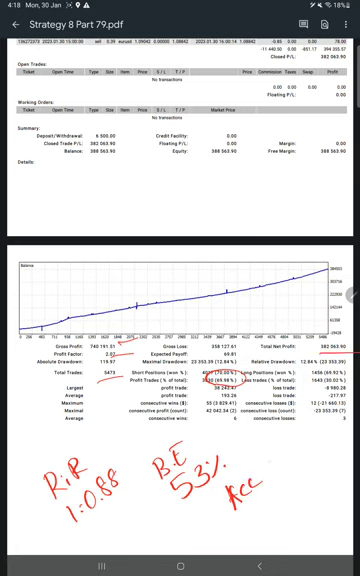
text(691)
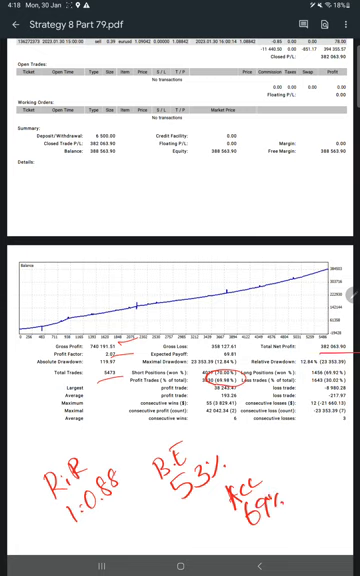
text(16/)
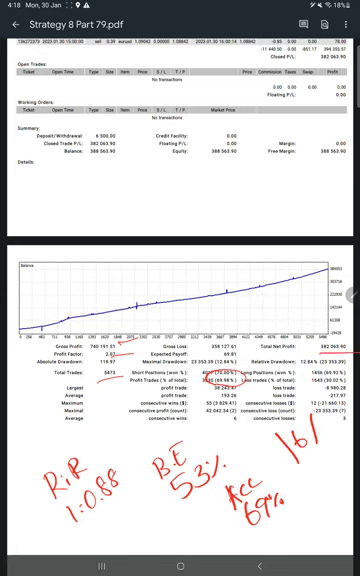